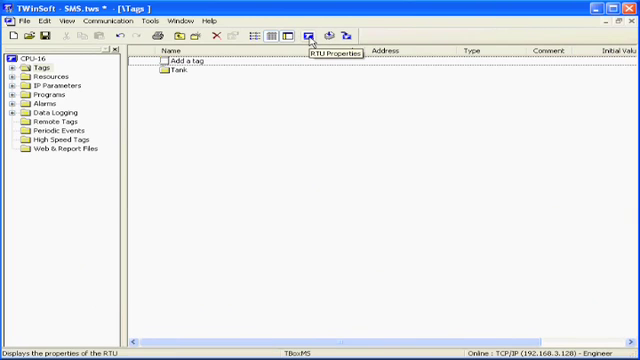
Step: Check the RTU properties, add an MS-GSM I/O card, and open its COM4 modem port
{"action": "left_click", "coordinate": [318, 33]}
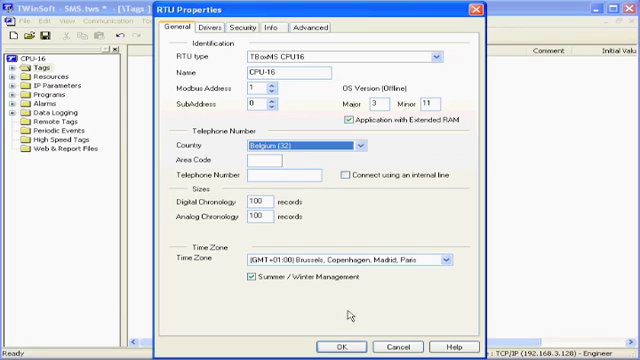
{"action": "left_click", "coordinate": [344, 338]}
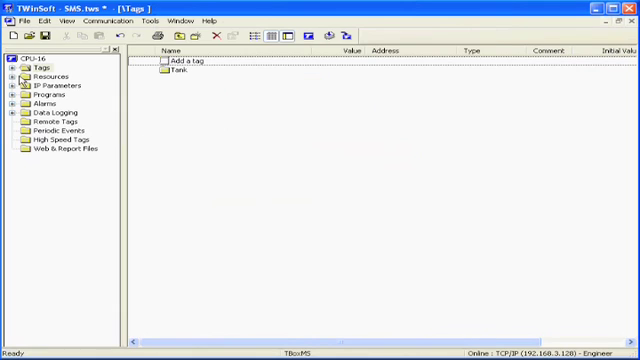
{"action": "left_click", "coordinate": [45, 77]}
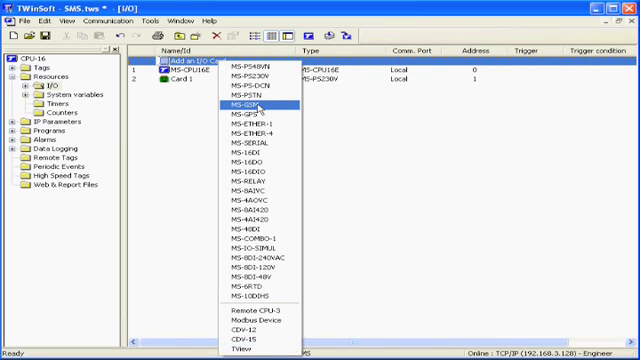
{"action": "left_click", "coordinate": [256, 102]}
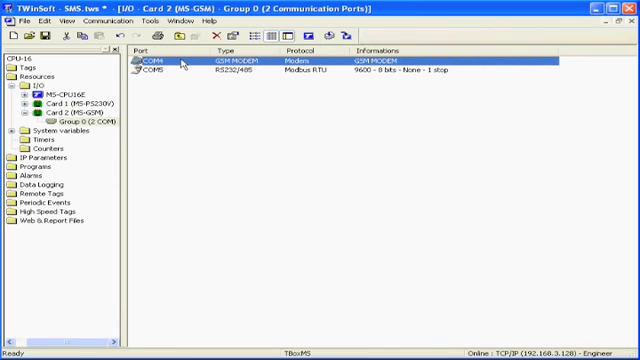
{"action": "double_click", "coordinate": [150, 62]}
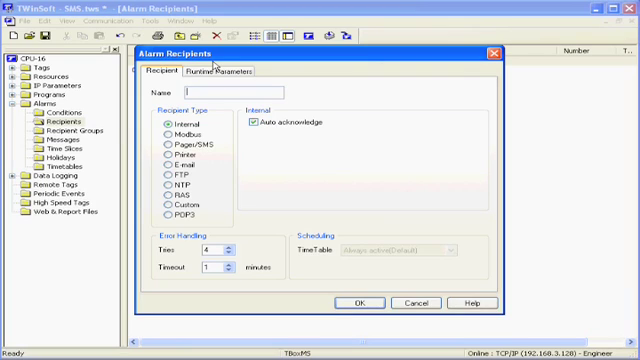
{"action": "mouse_move", "coordinate": [232, 57]}
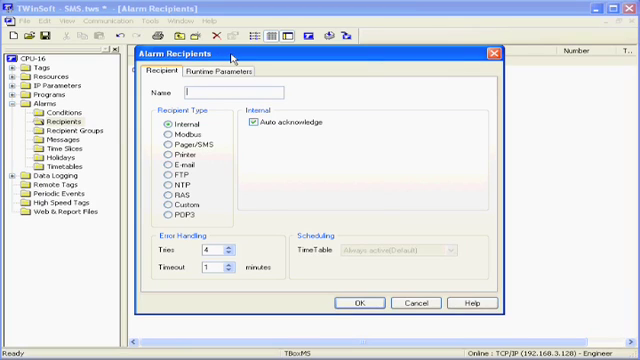
{"action": "type", "text": "John"}
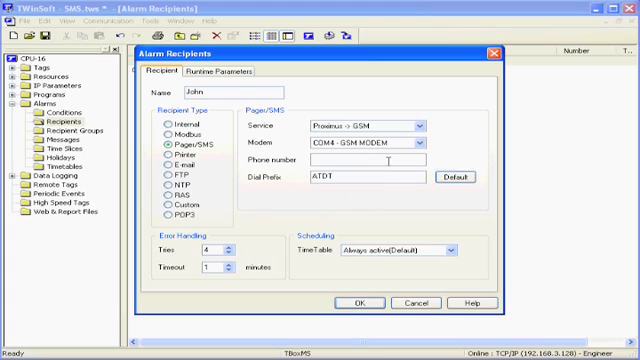
{"action": "type", "text": "0495"}
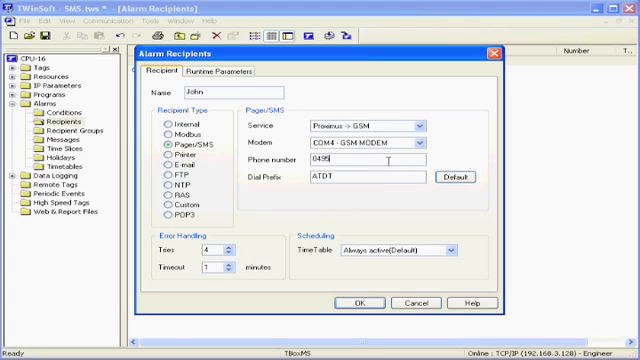
{"action": "type", "text": "563987"}
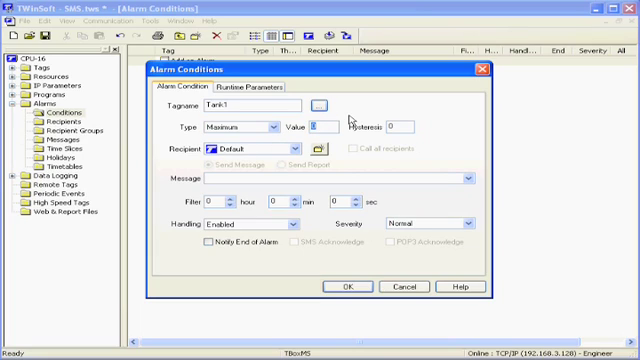
Step: Set the Tank1 Maximum alarm to 500, hysteresis 10, message 'TANK LEVEL HIGH', and confirm
{"action": "type", "text": "500"}
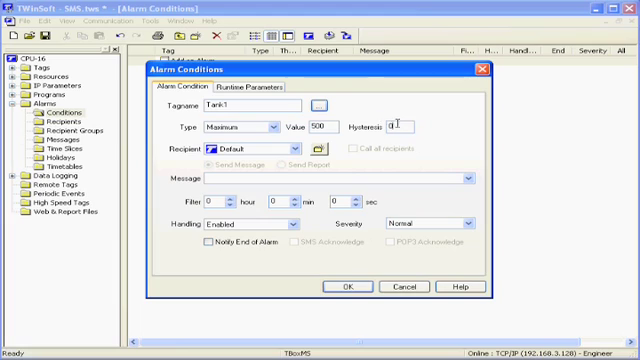
{"action": "type", "text": "10"}
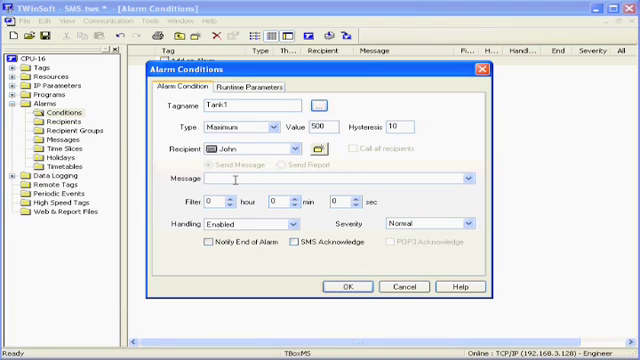
{"action": "type", "text": "T"}
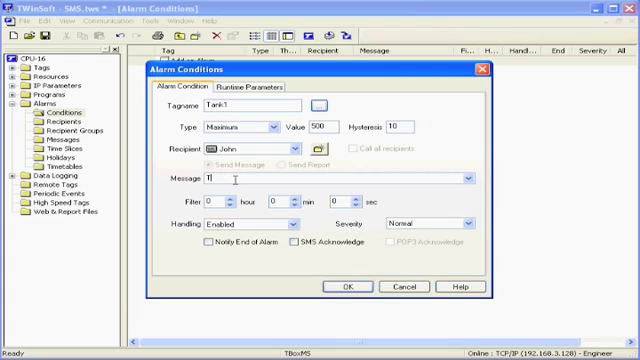
{"action": "type", "text": "TANK LEVEL"}
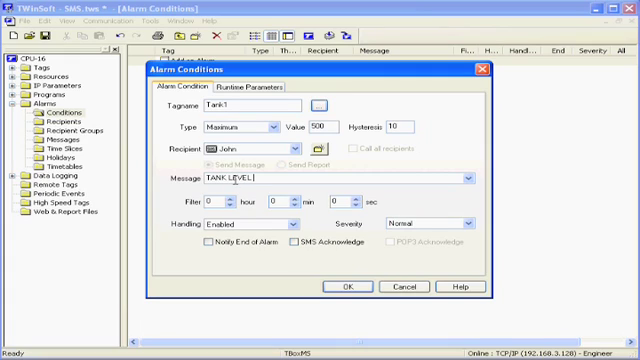
{"action": "type", "text": "HIGH"}
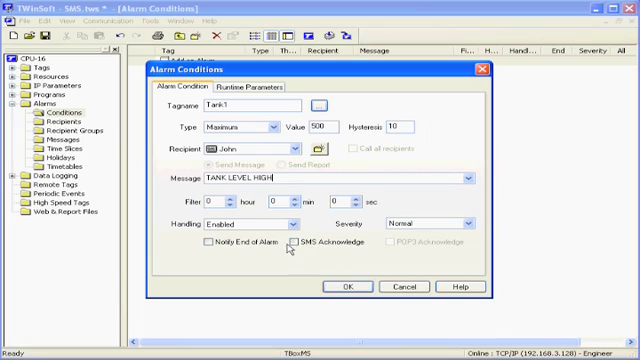
{"action": "left_click", "coordinate": [299, 246]}
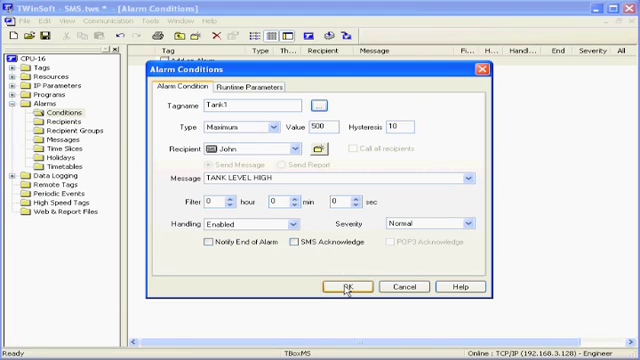
{"action": "left_click", "coordinate": [344, 285]}
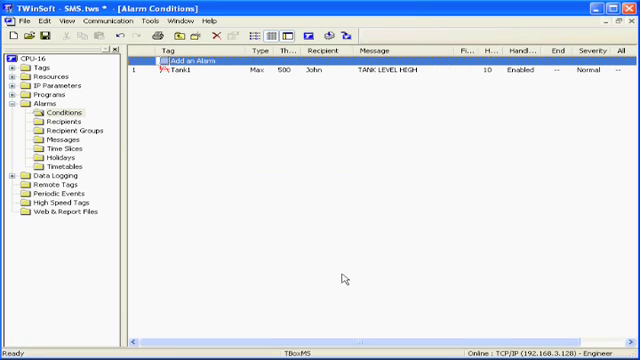
{"action": "mouse_move", "coordinate": [344, 63]}
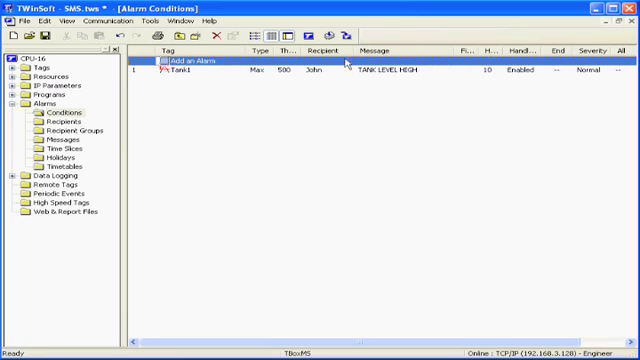
Step: Start the program upload to the RTU from the Upload Program toolbar button
{"action": "left_click", "coordinate": [348, 33]}
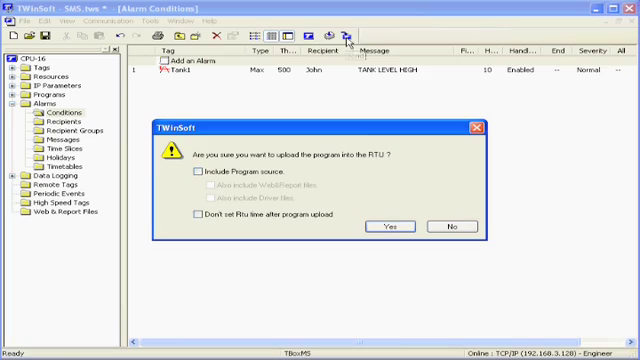